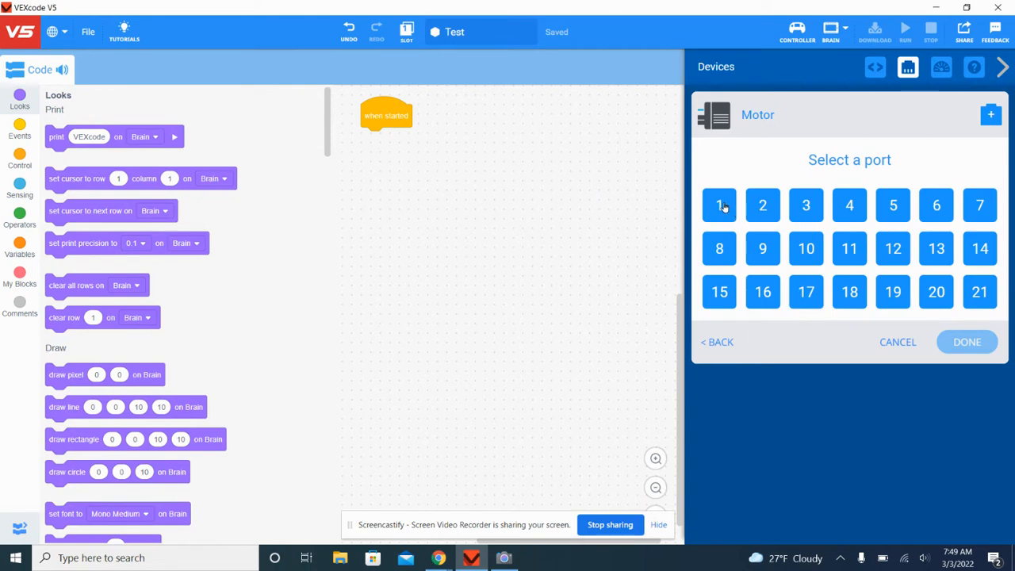
Configure a port 1 motor named mannsMOTOR with the 18:1 cartridge and normal direction
click(719, 205)
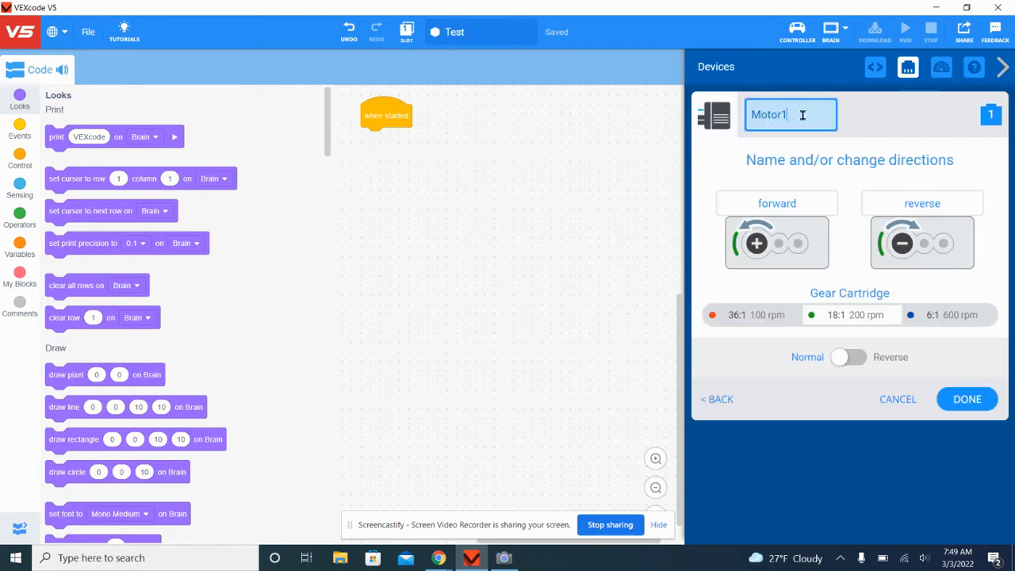
text(manns)
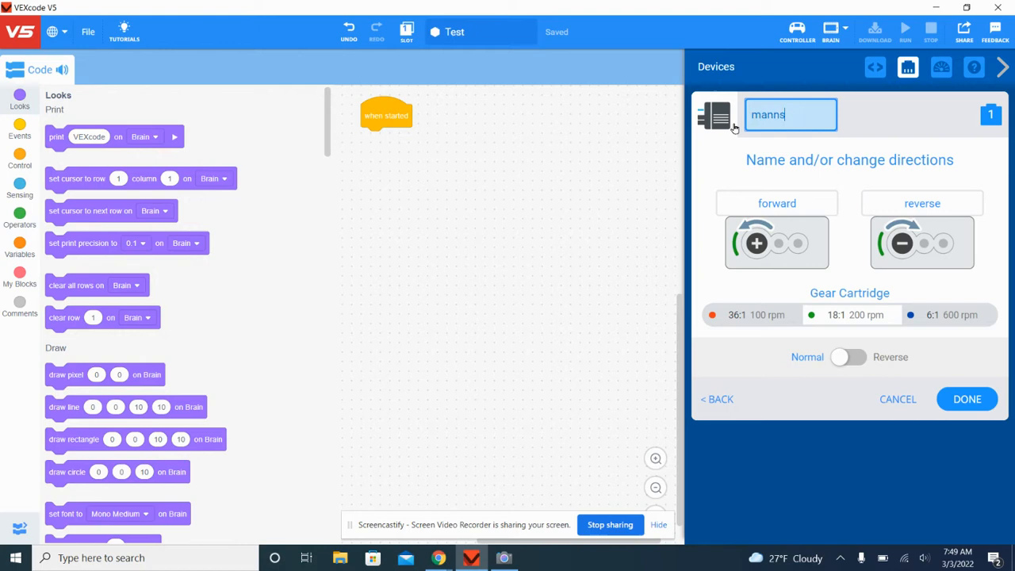
text(MOTOR)
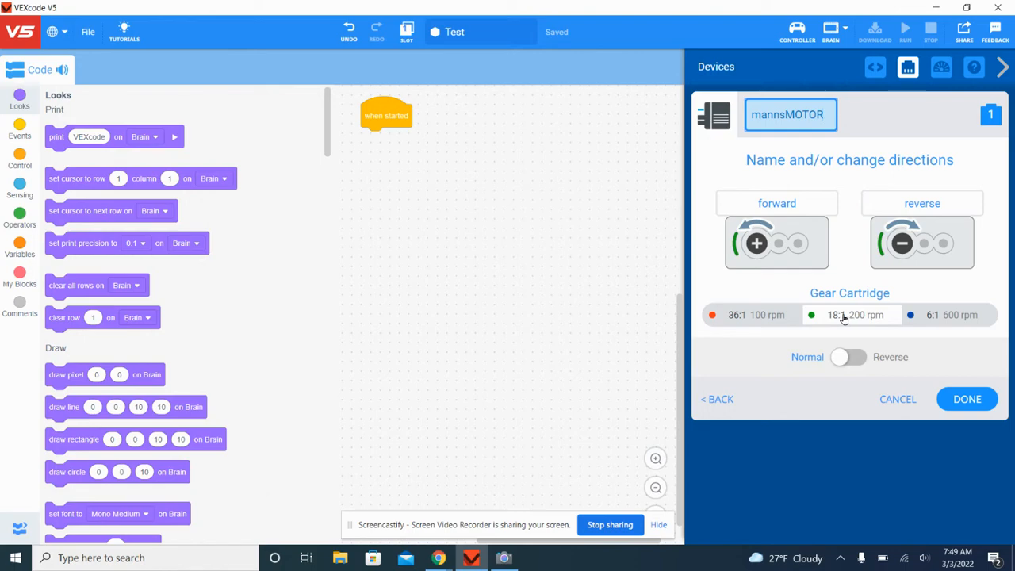
click(503, 556)
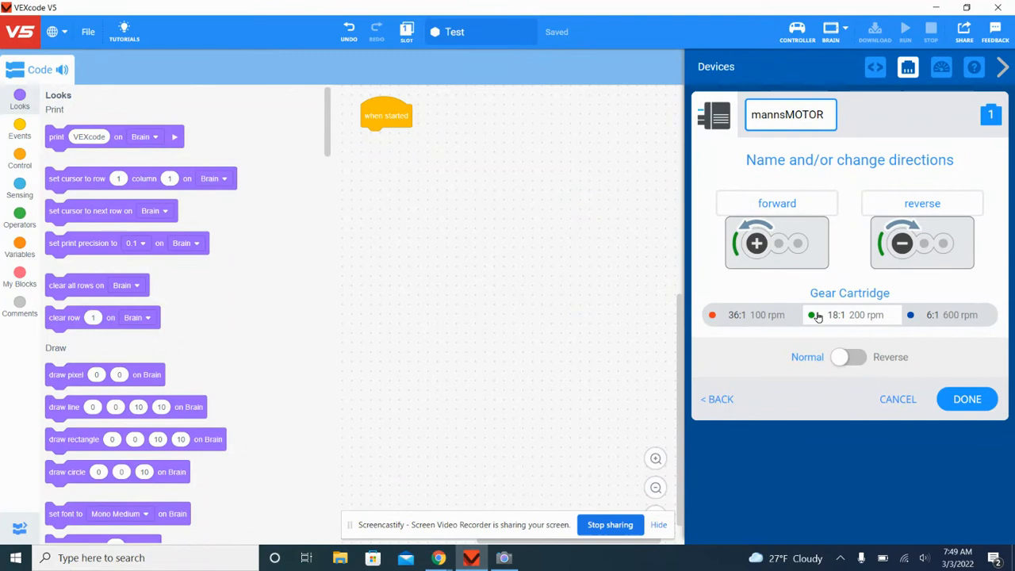
mouse_move(849, 320)
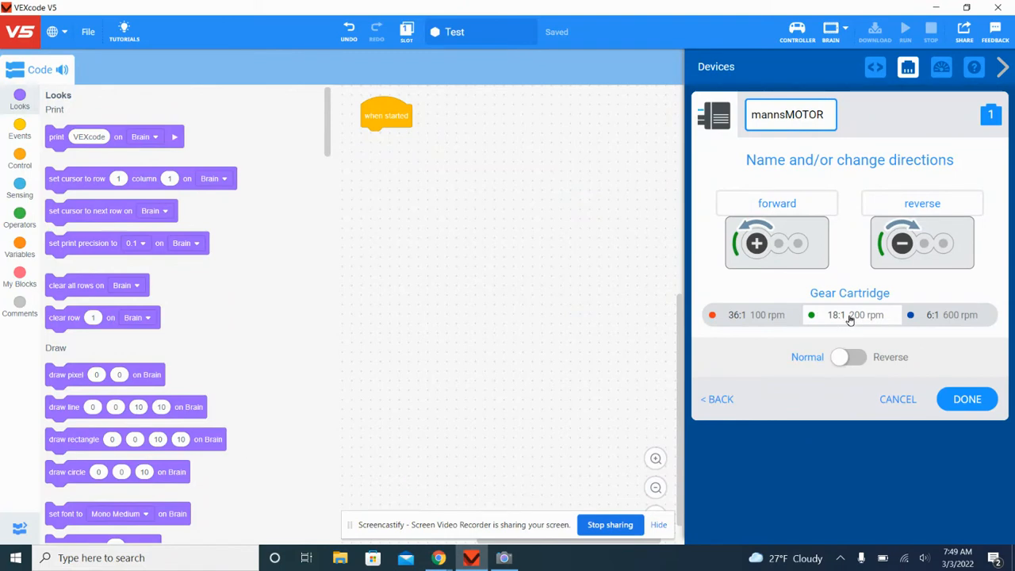
click(850, 357)
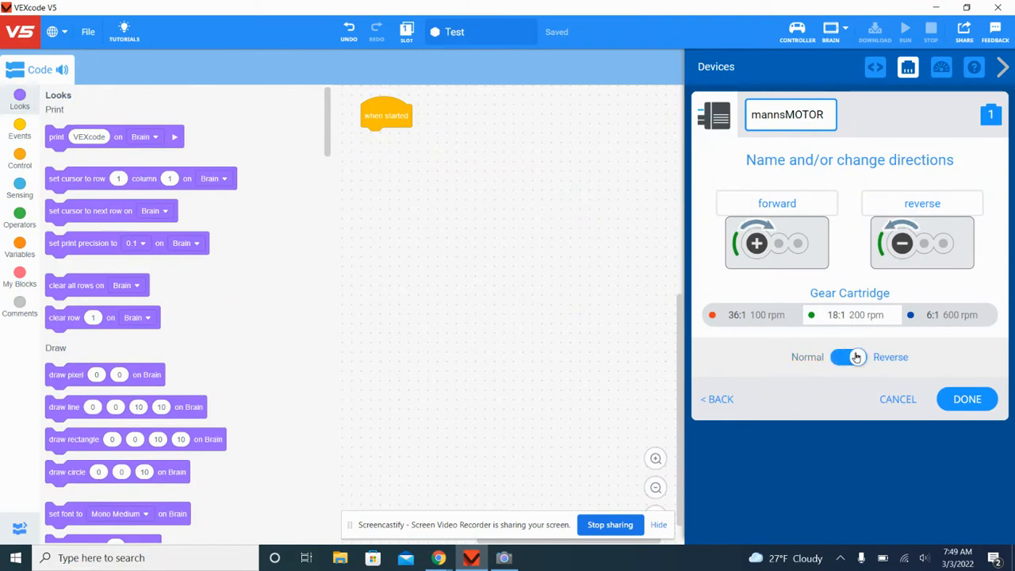
click(849, 357)
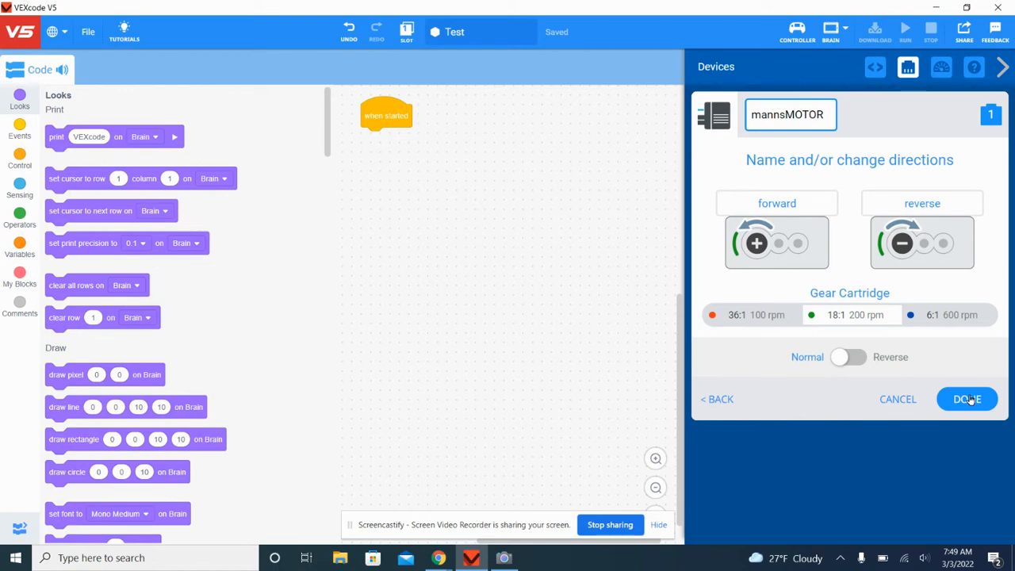
click(967, 399)
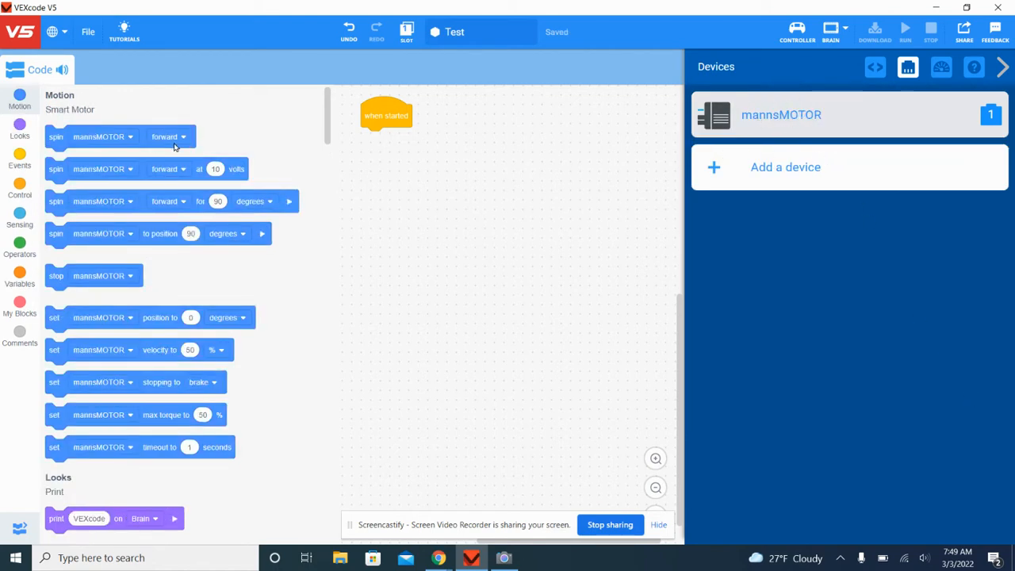
mouse_move(102, 357)
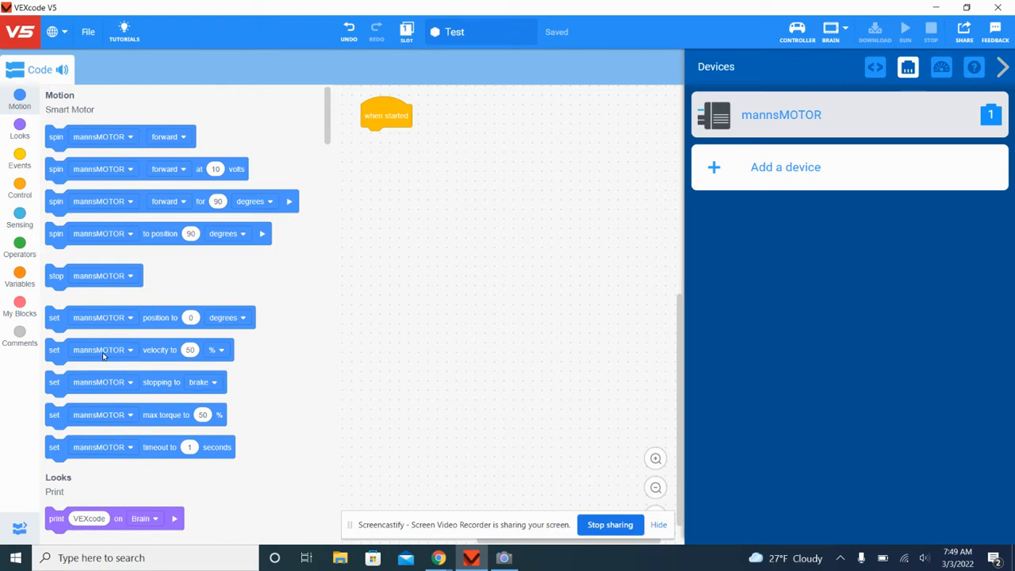
mouse_move(122, 306)
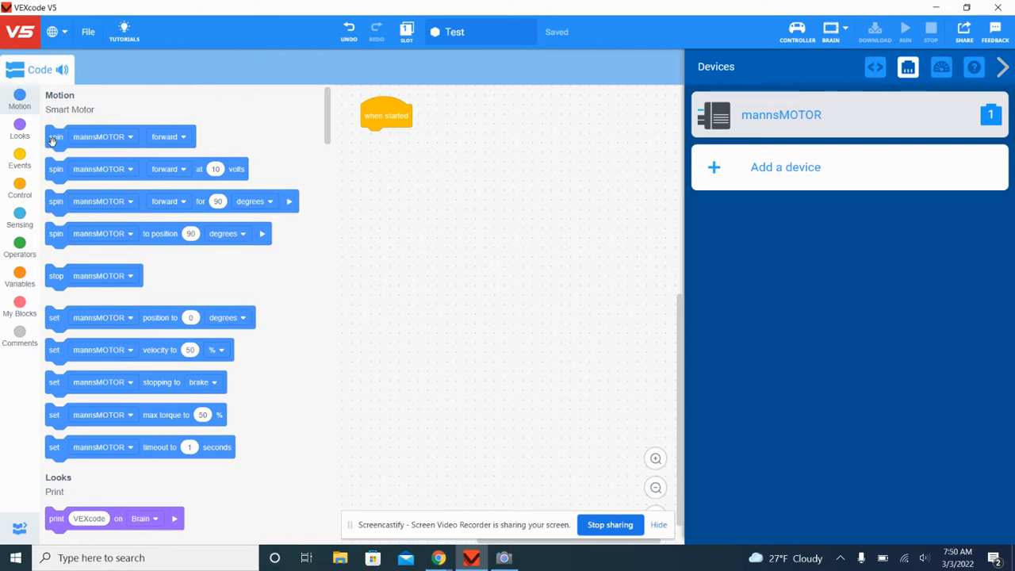
mouse_move(159, 145)
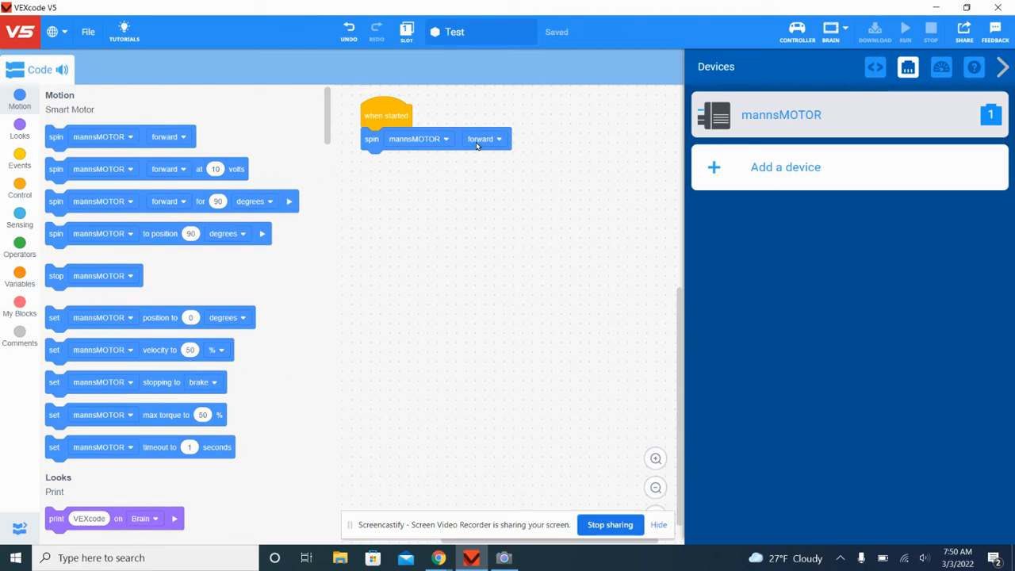
mouse_move(468, 143)
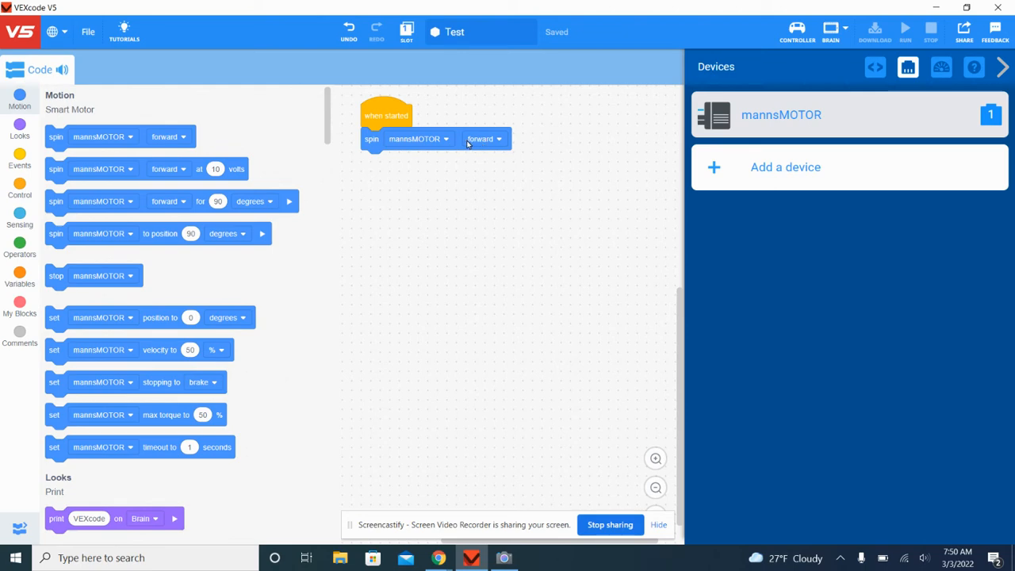
mouse_move(19, 190)
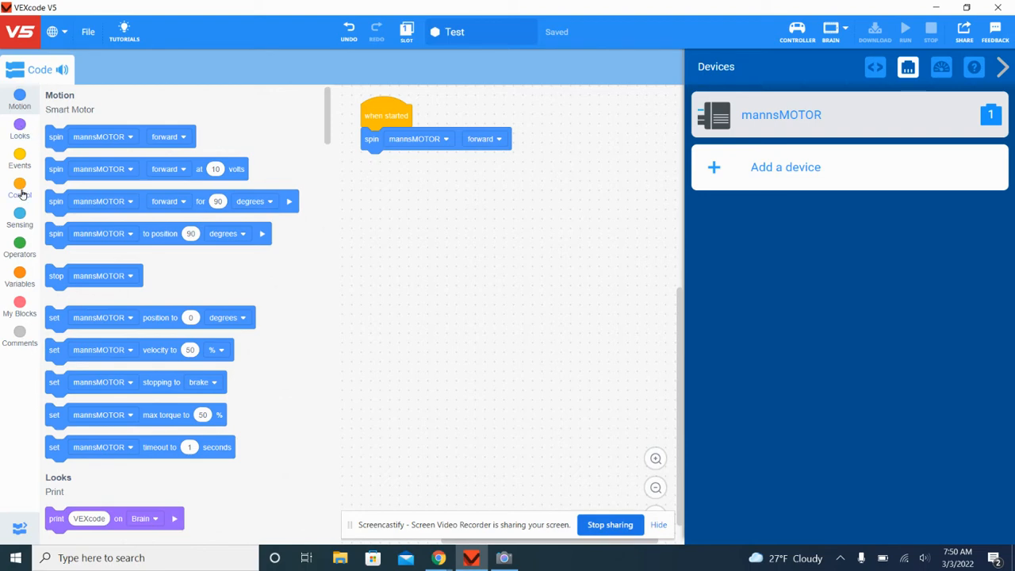
mouse_move(19, 190)
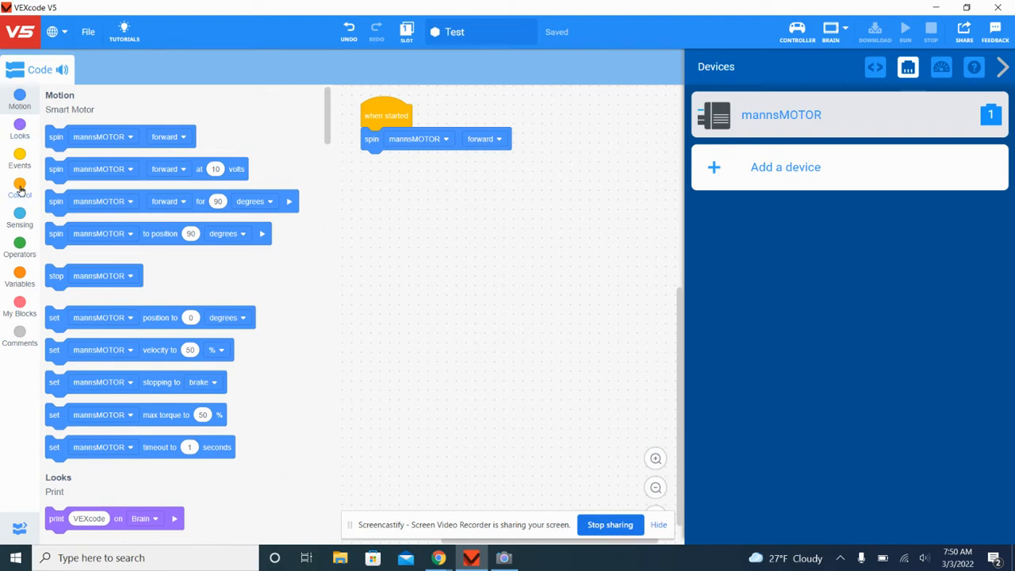
Attach a wait block under the spin block and set it to 5 seconds
click(20, 192)
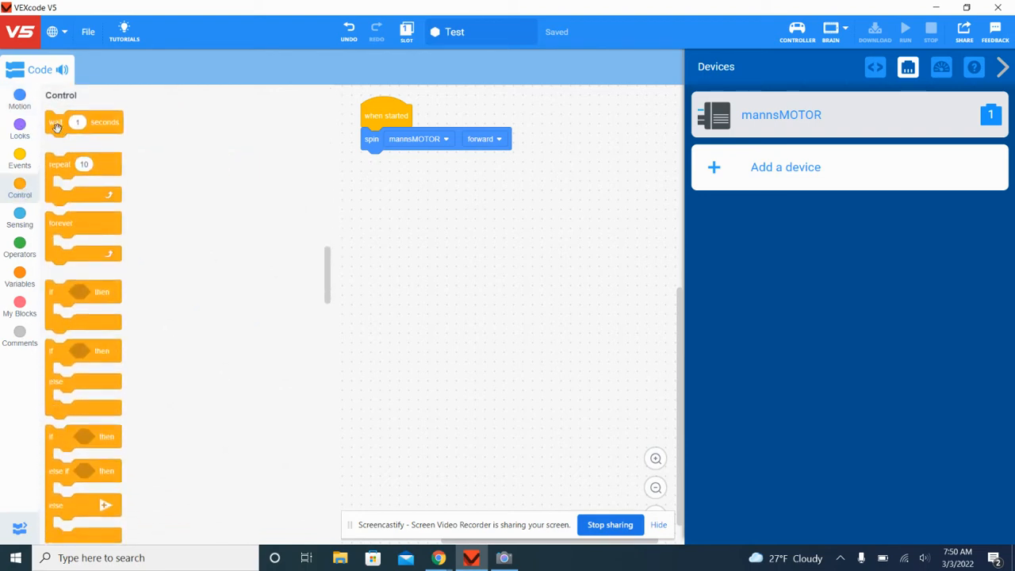
drag(77, 122, 230, 137)
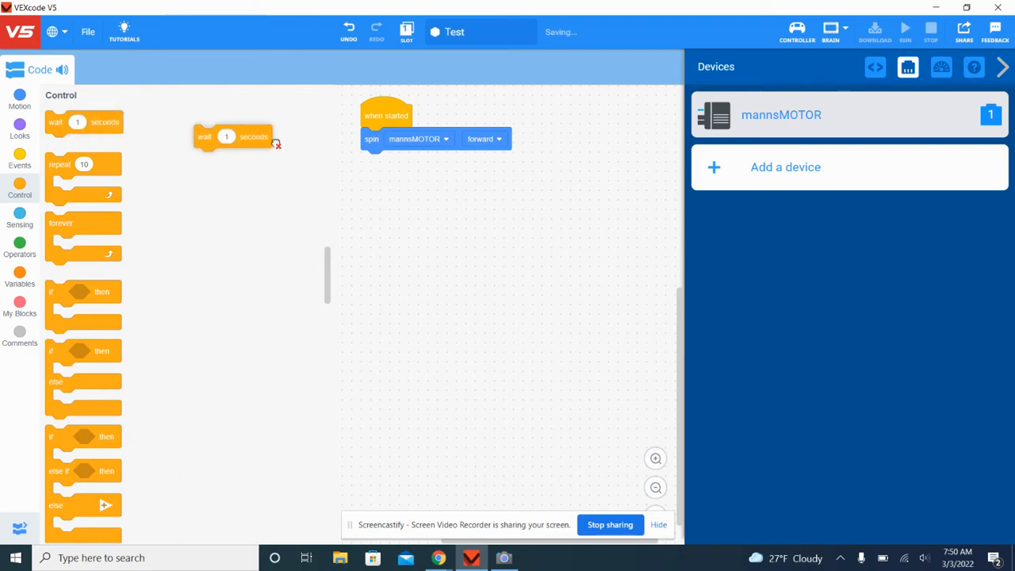
drag(230, 136, 371, 162)
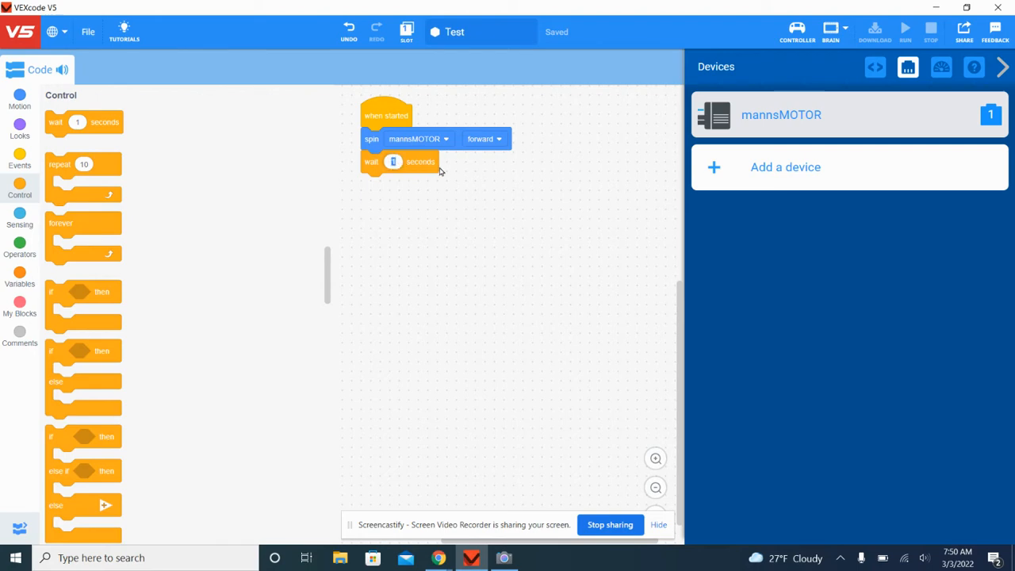
text(5)
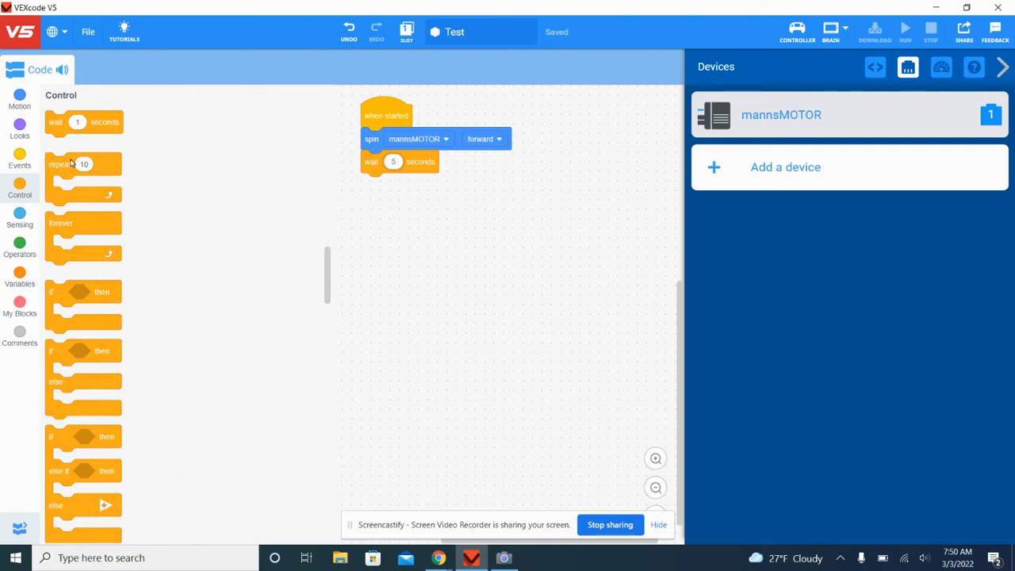
click(20, 99)
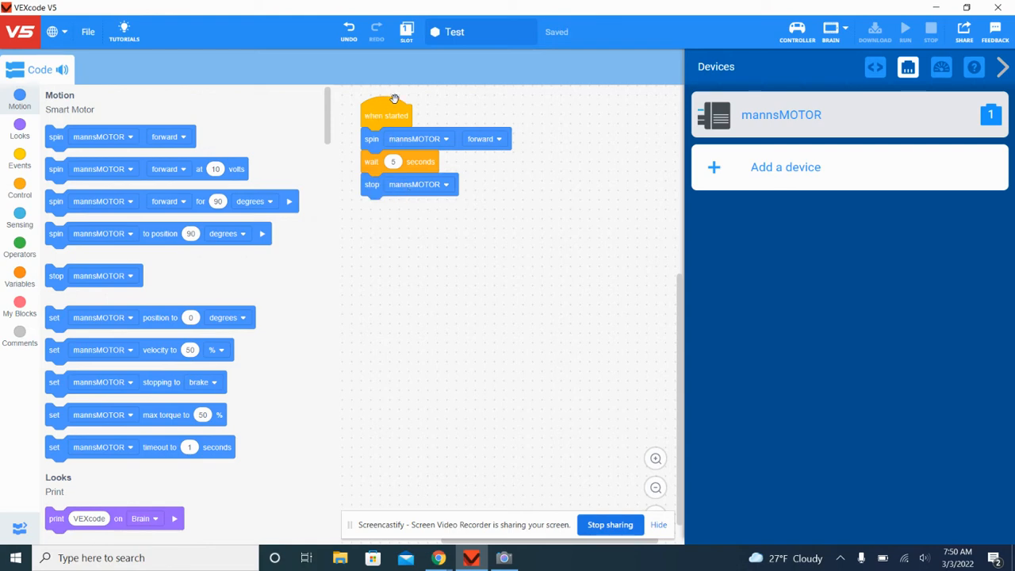
mouse_move(377, 140)
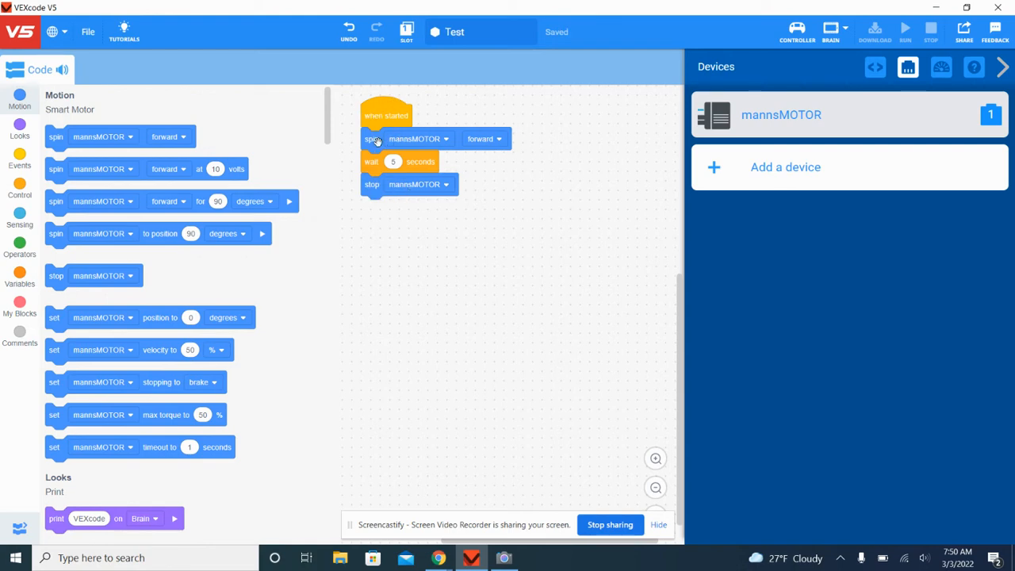
mouse_move(404, 163)
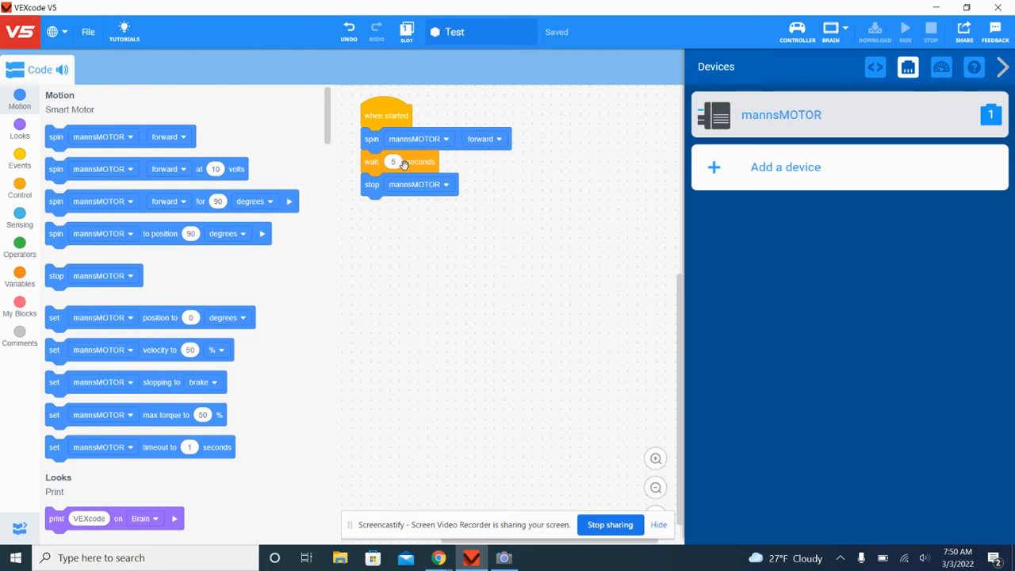
mouse_move(414, 189)
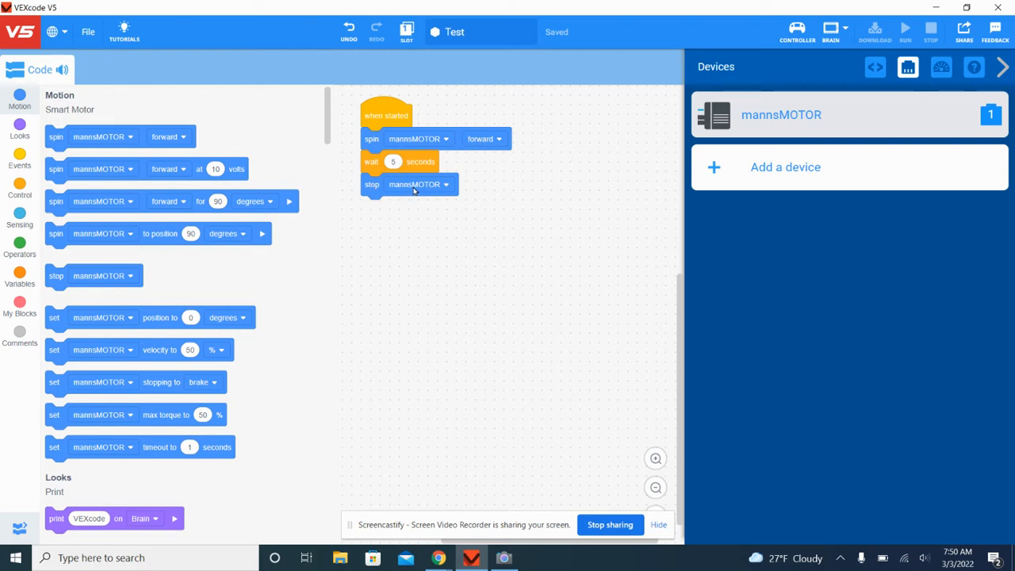
mouse_move(507, 556)
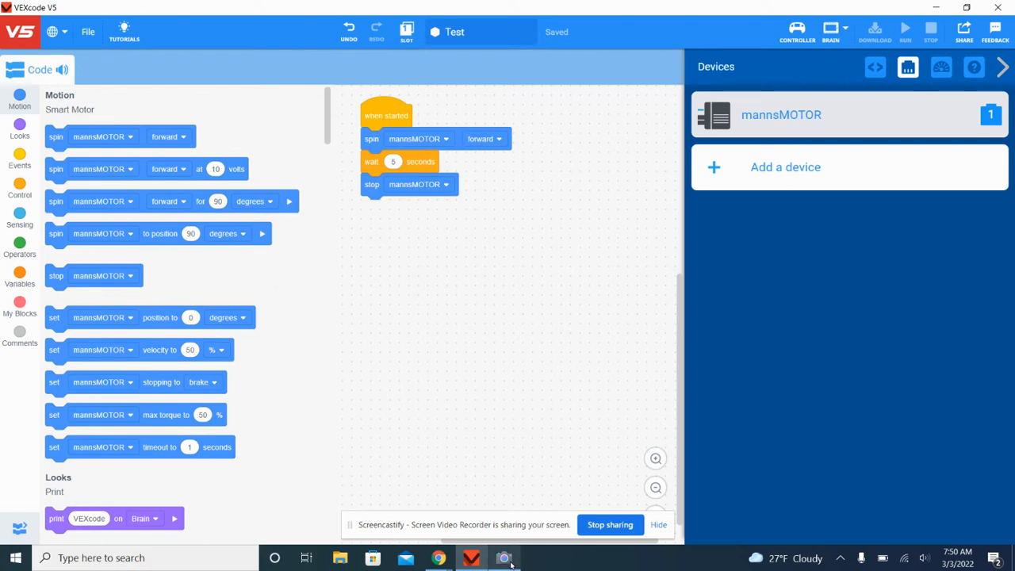
Switch to the Camera app showing the V5 brain, battery and motor
click(504, 556)
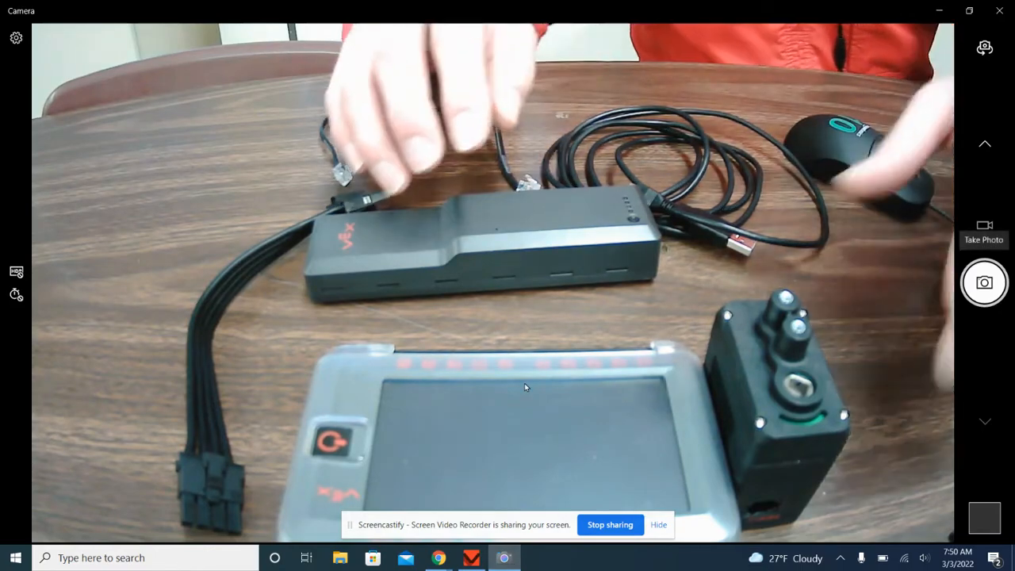